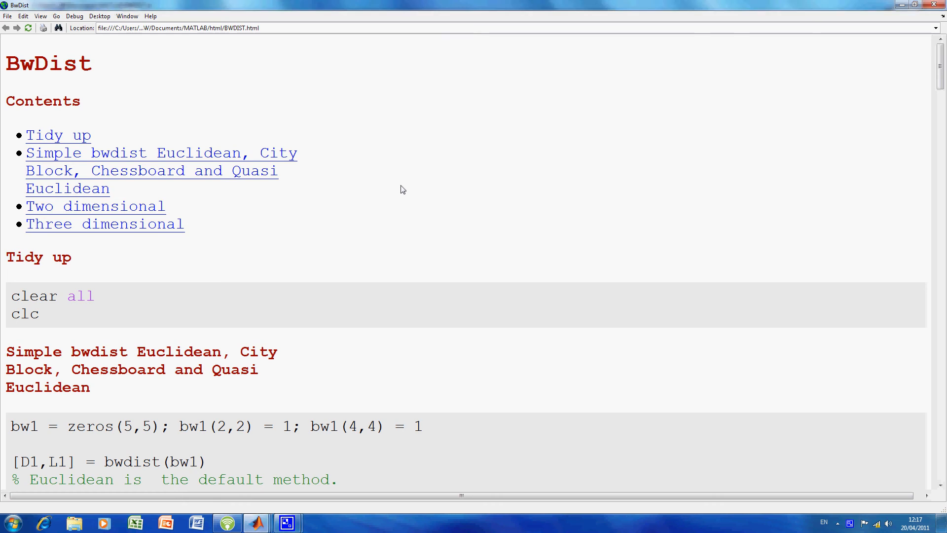
mouse_move(614, 220)
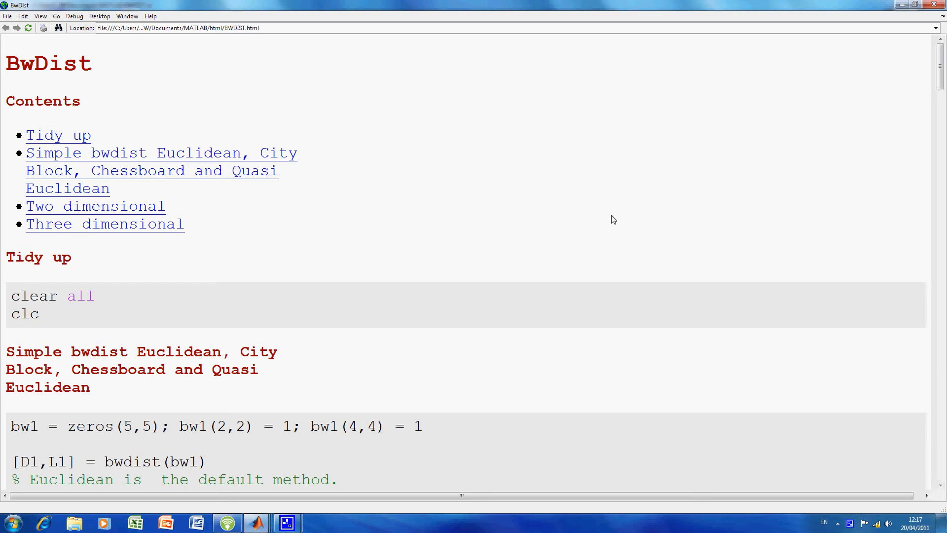
mouse_move(424, 181)
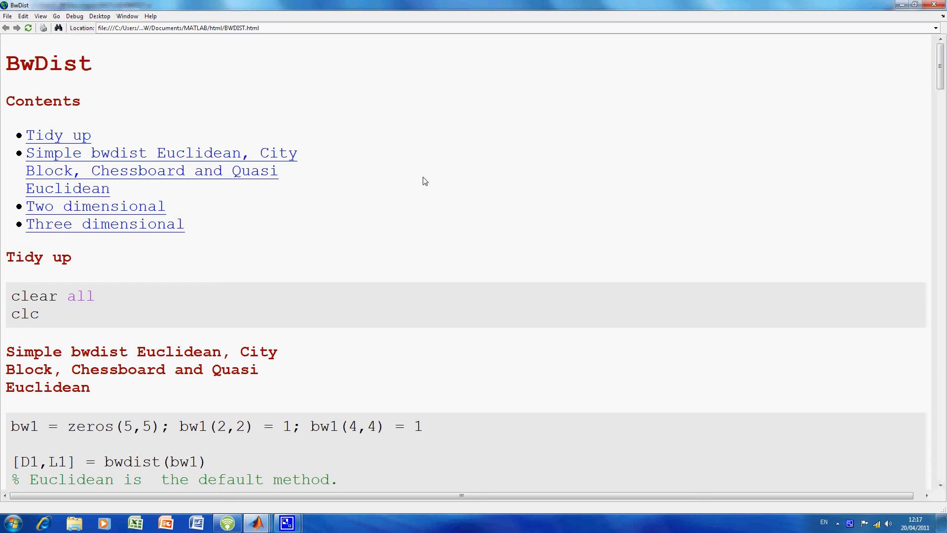
mouse_move(431, 176)
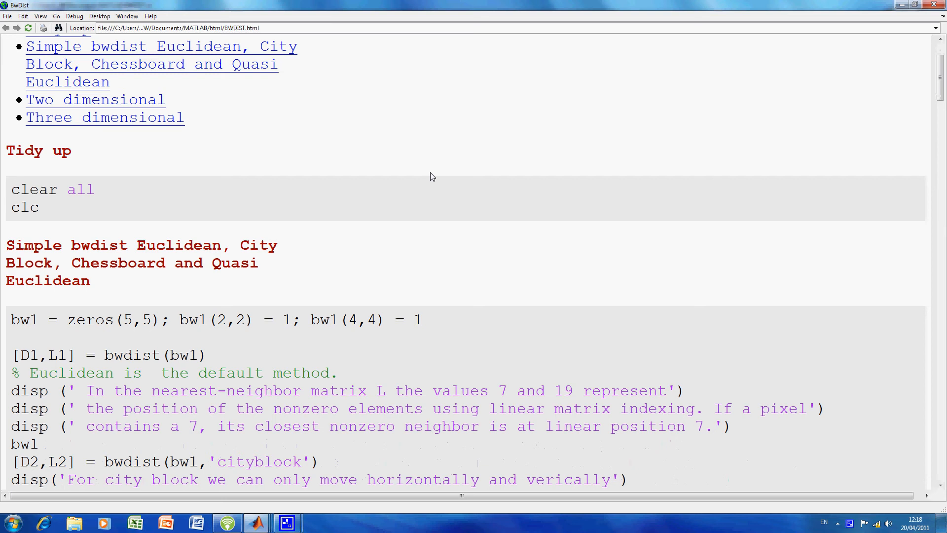
Scroll the report until the bwdist example code ending with figure, imshow(img1) is visible
scroll(down, 3)
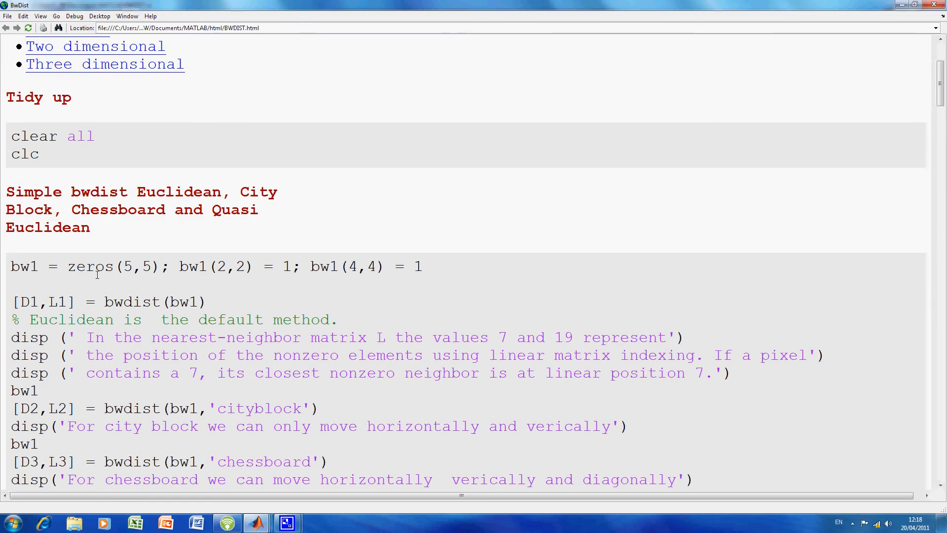
scroll(down, 3)
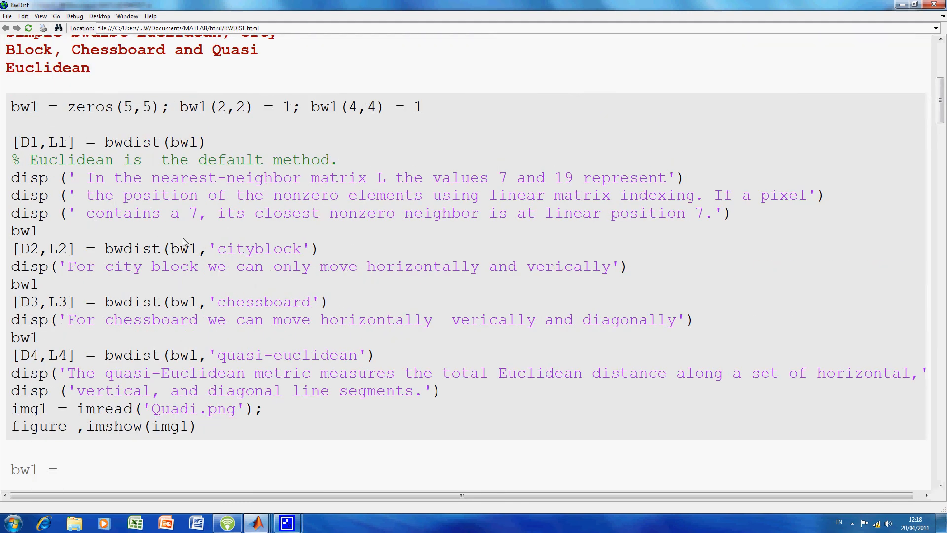
scroll(down, 3)
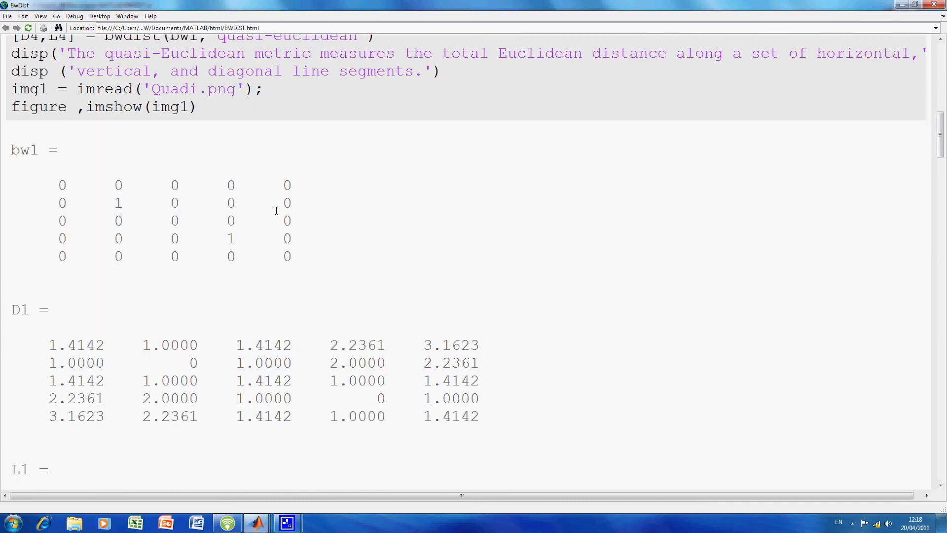
mouse_move(216, 230)
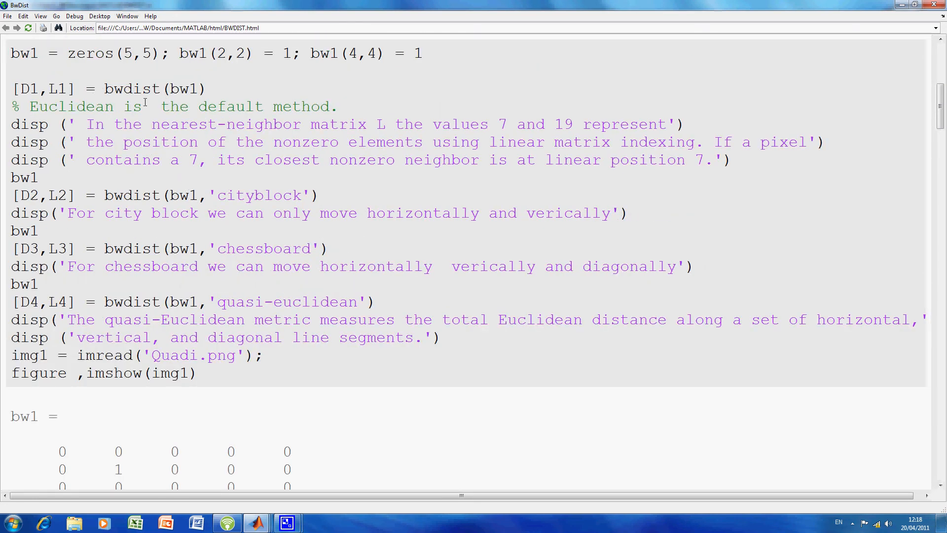
Show the bw1 matrix and D1 distances, highlighting the 1.4142 value in D1's third row
scroll(down, 3)
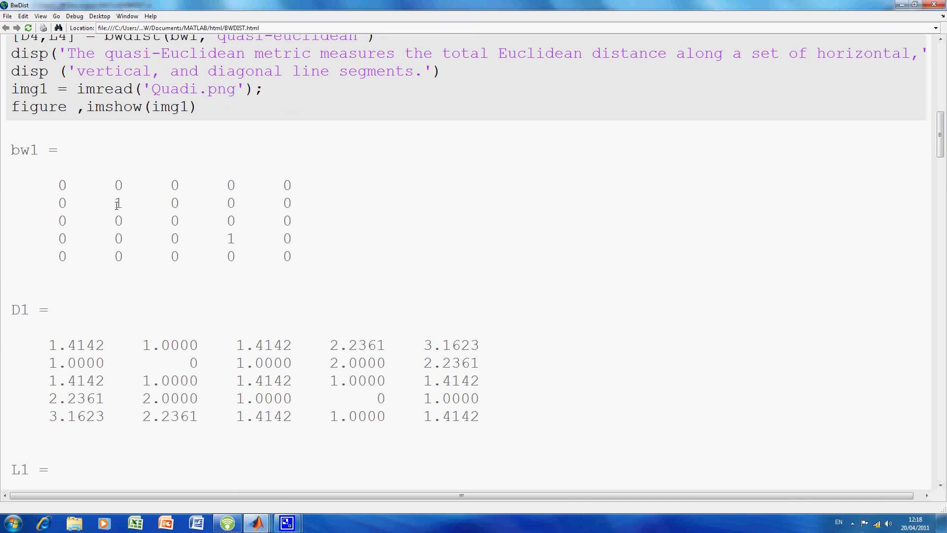
mouse_move(205, 368)
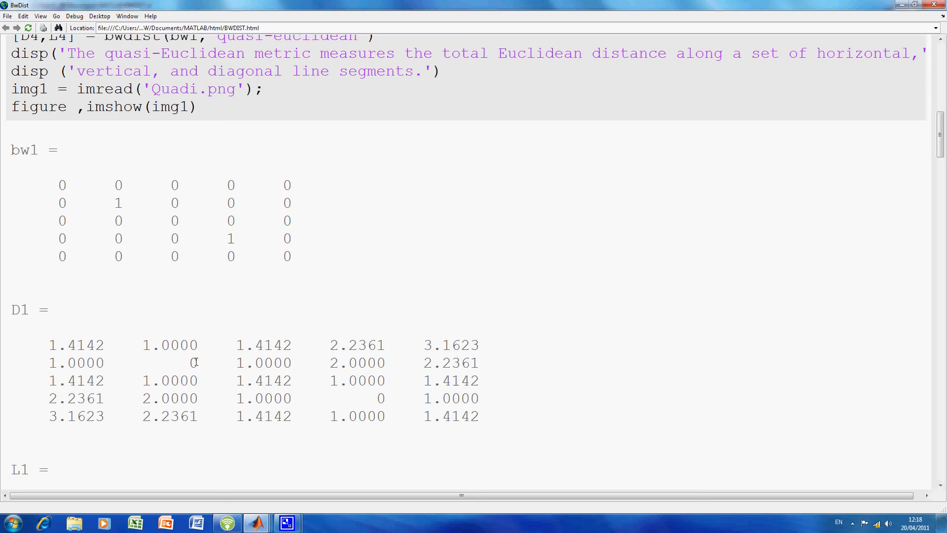
double_click(194, 363)
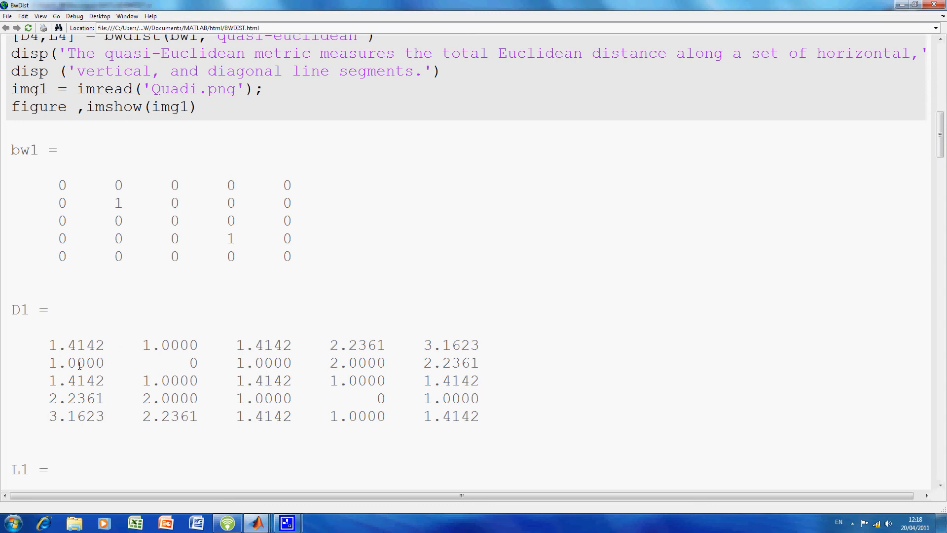
mouse_move(97, 347)
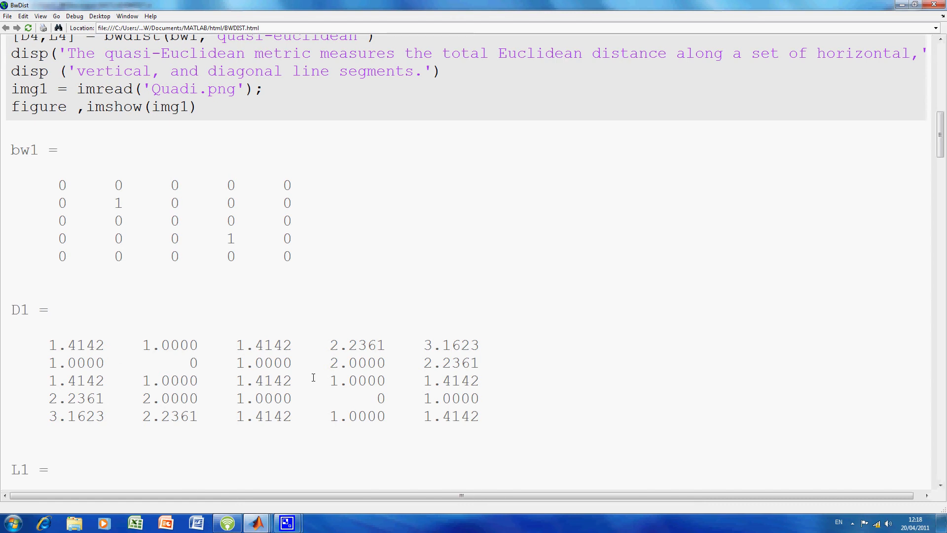
mouse_move(460, 401)
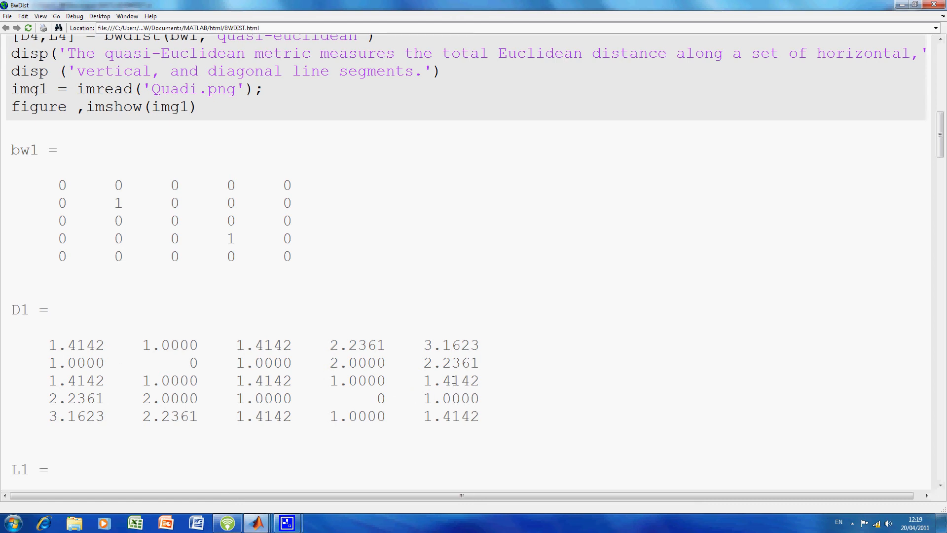
double_click(446, 380)
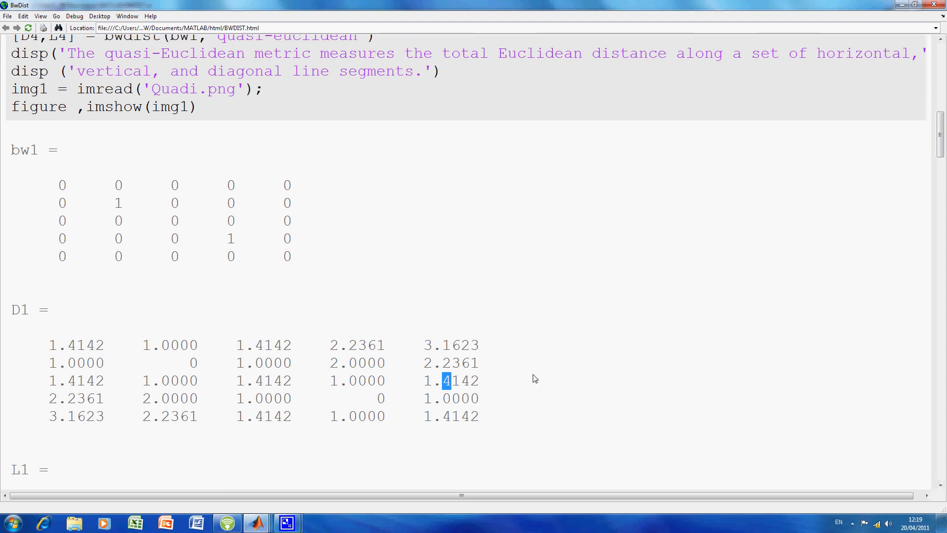
scroll(down, 3)
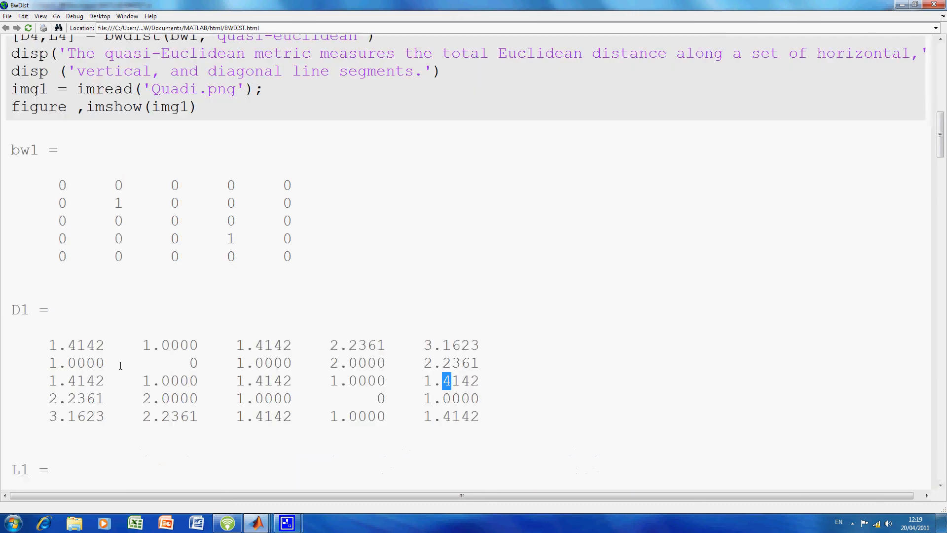
mouse_move(108, 182)
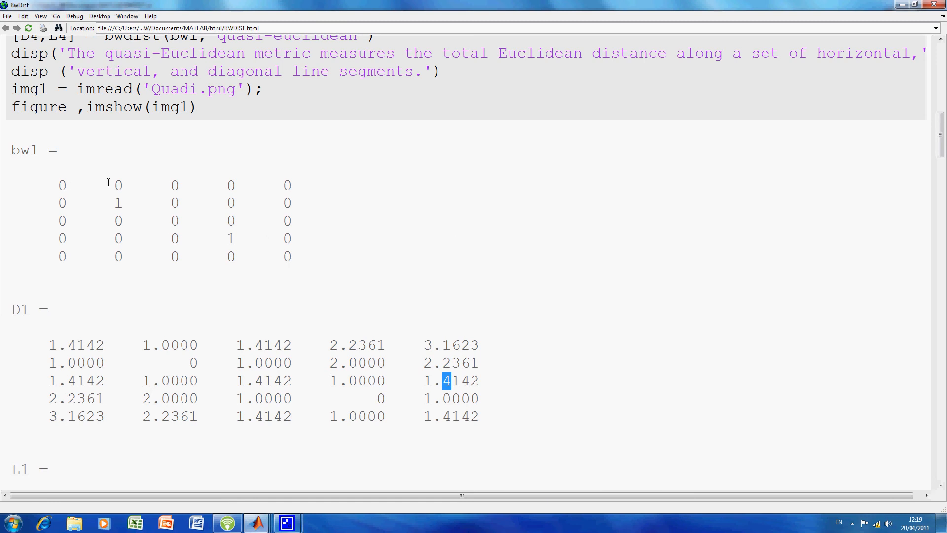
mouse_move(269, 184)
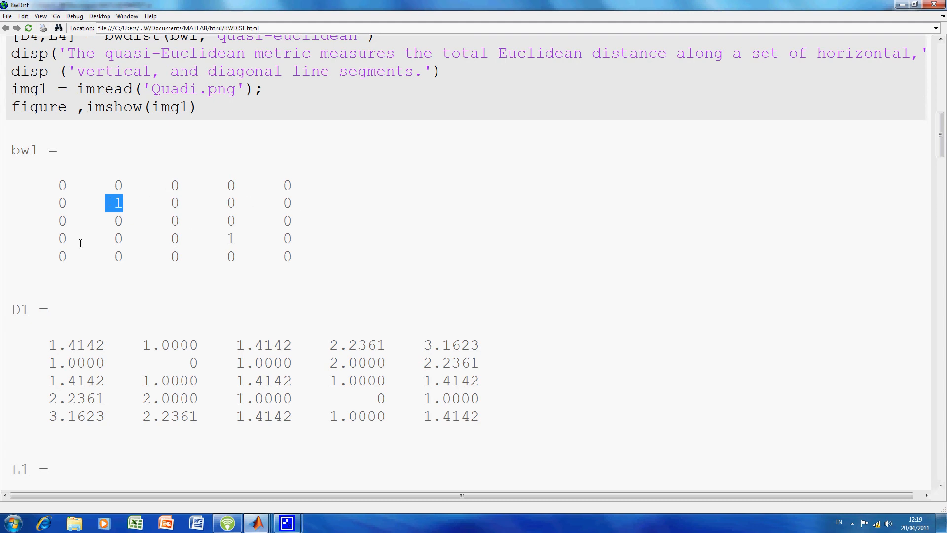
mouse_move(244, 222)
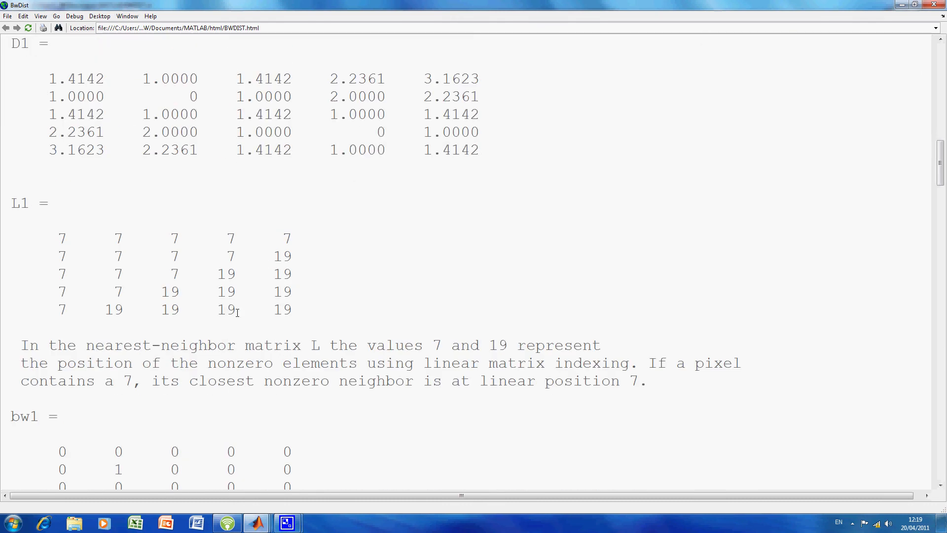
Highlight the 7 and 19 entries in L1, then scroll to the D2 city block distances
double_click(119, 255)
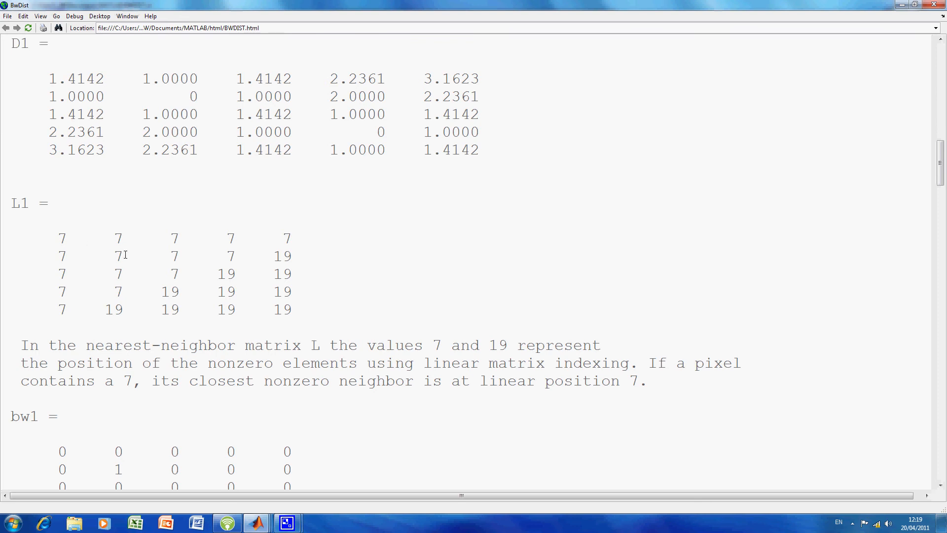
double_click(118, 256)
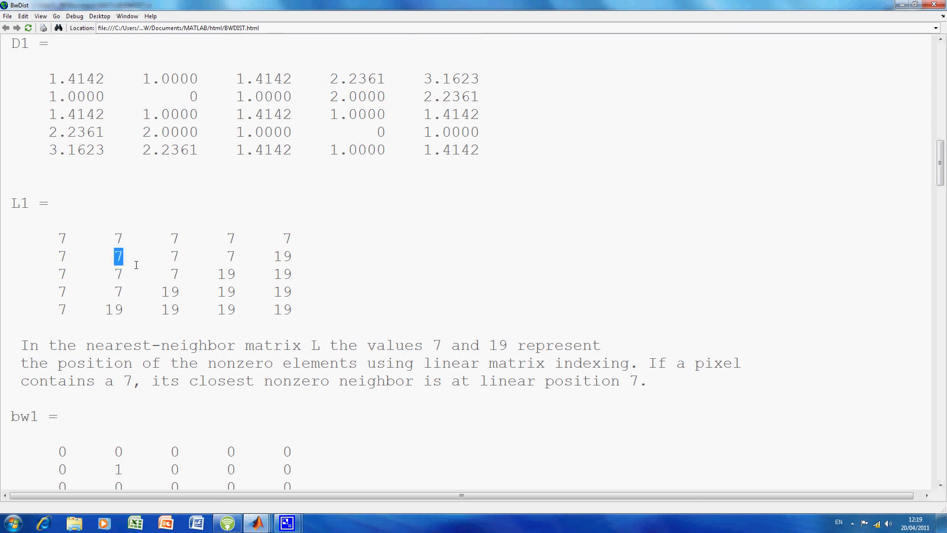
mouse_move(237, 295)
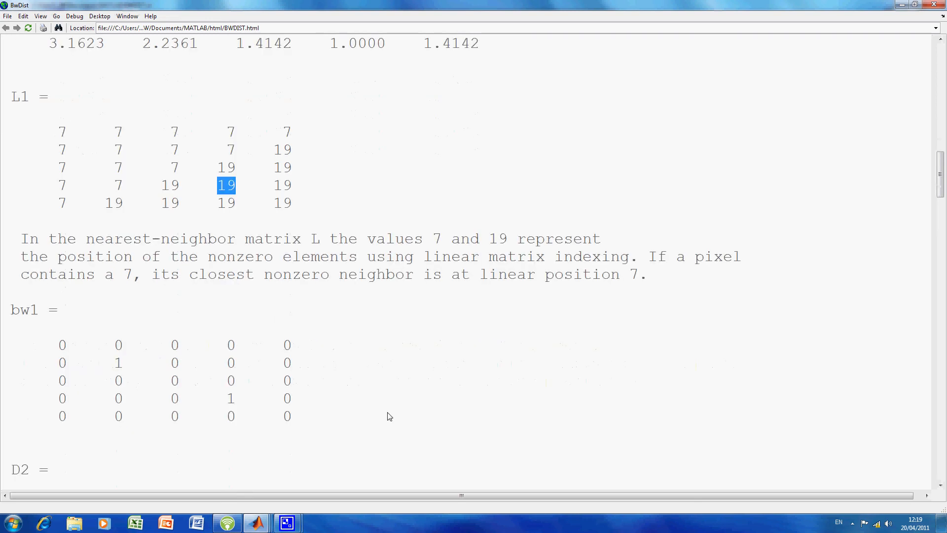
scroll(down, 3)
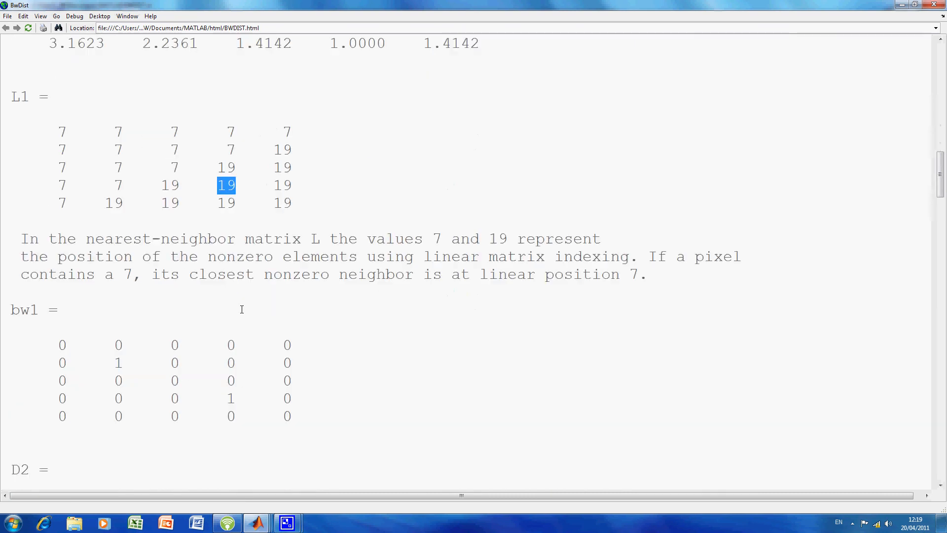
scroll(down, 3)
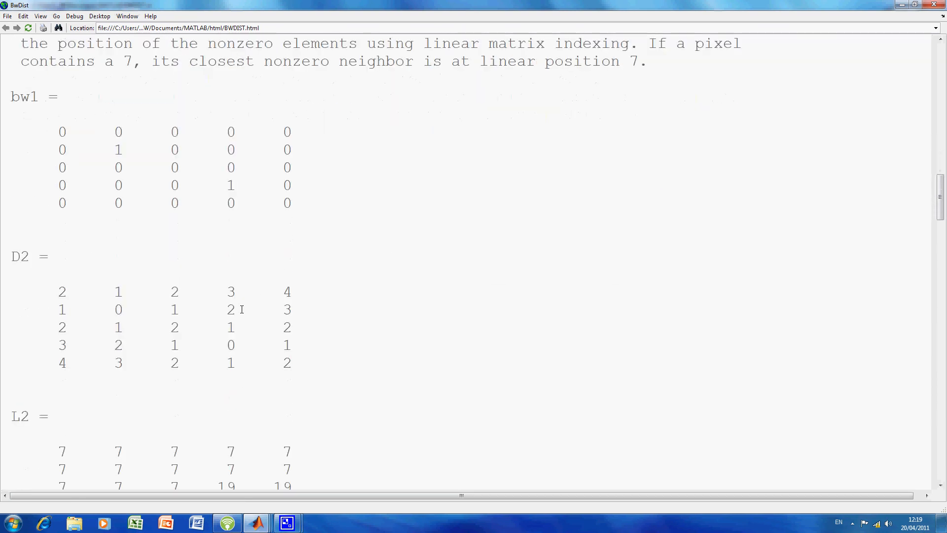
scroll(down, 3)
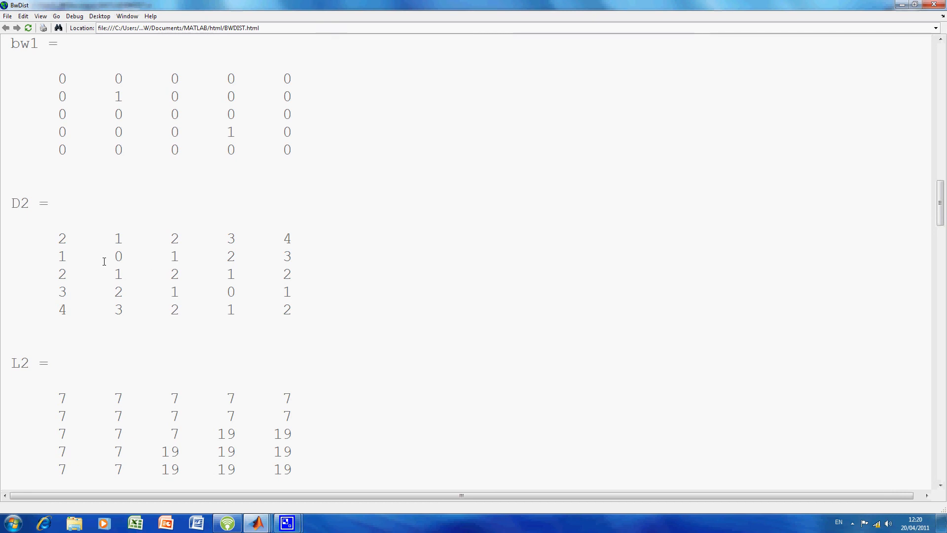
mouse_move(124, 256)
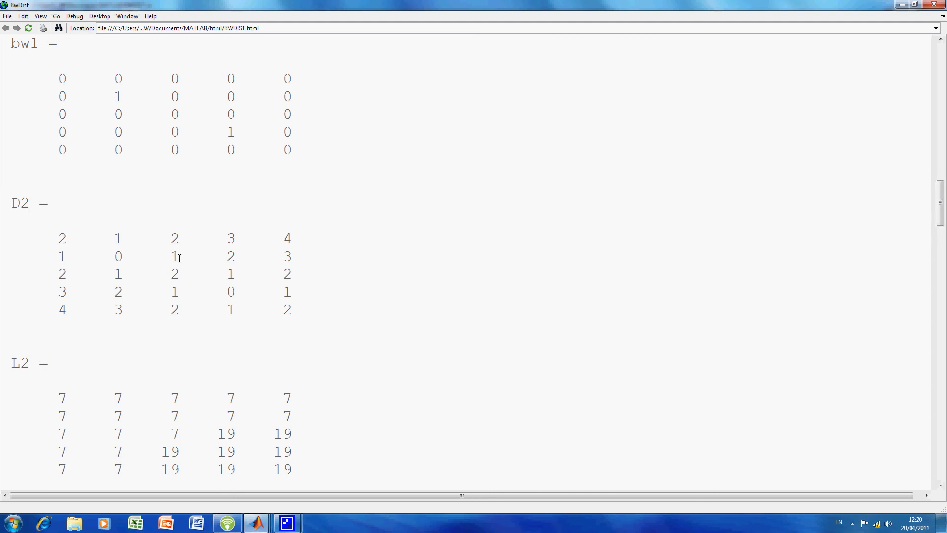
double_click(175, 239)
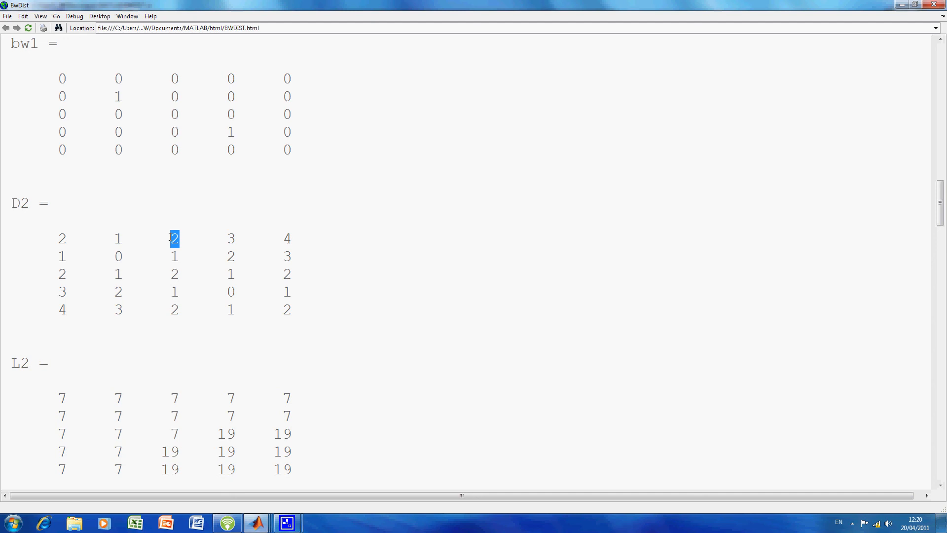
click(231, 238)
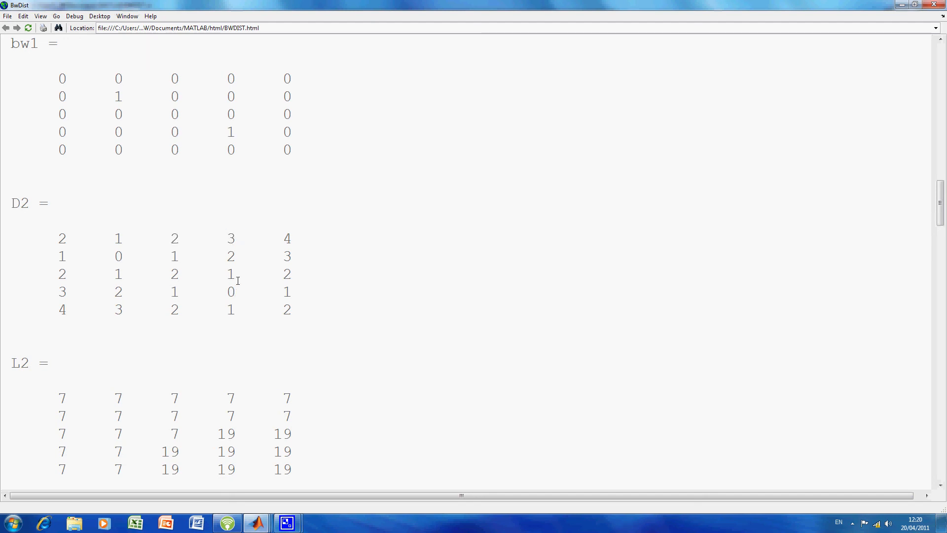
mouse_move(239, 247)
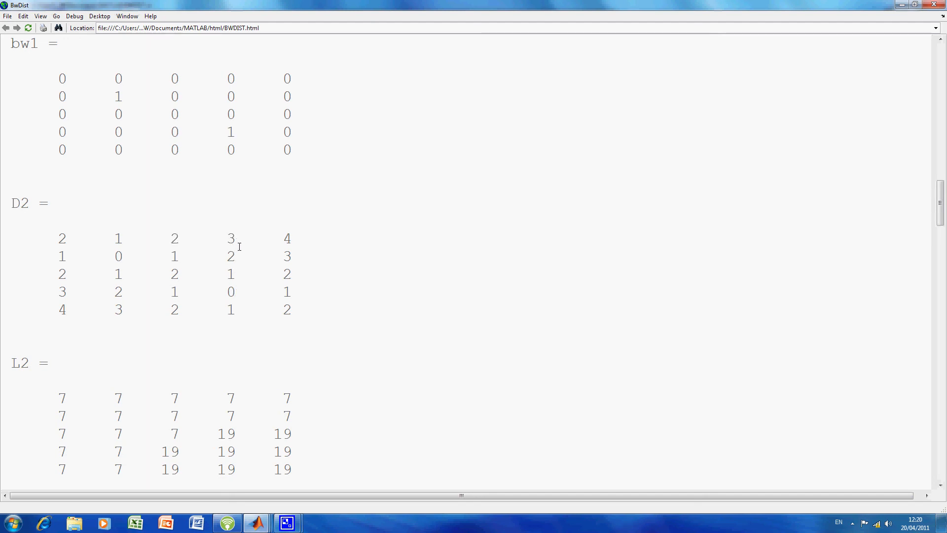
double_click(287, 238)
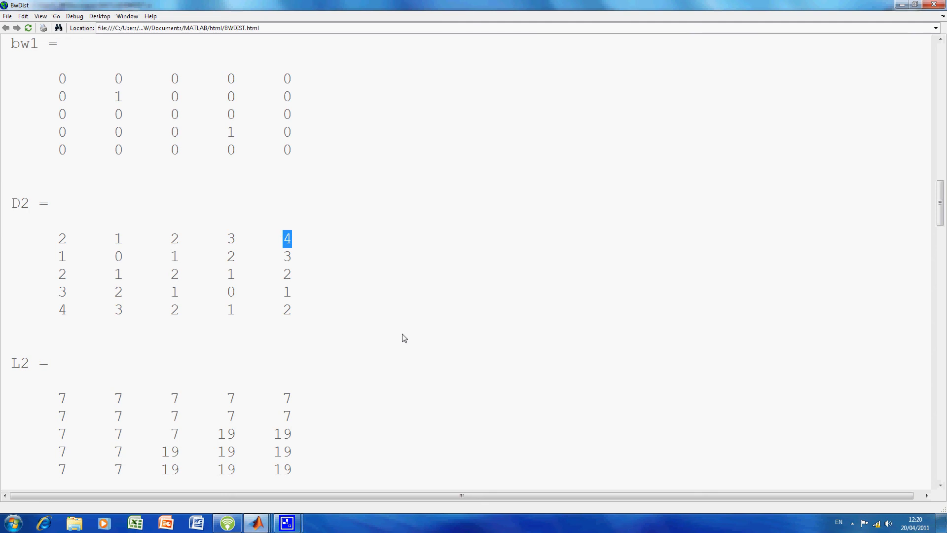
scroll(down, 3)
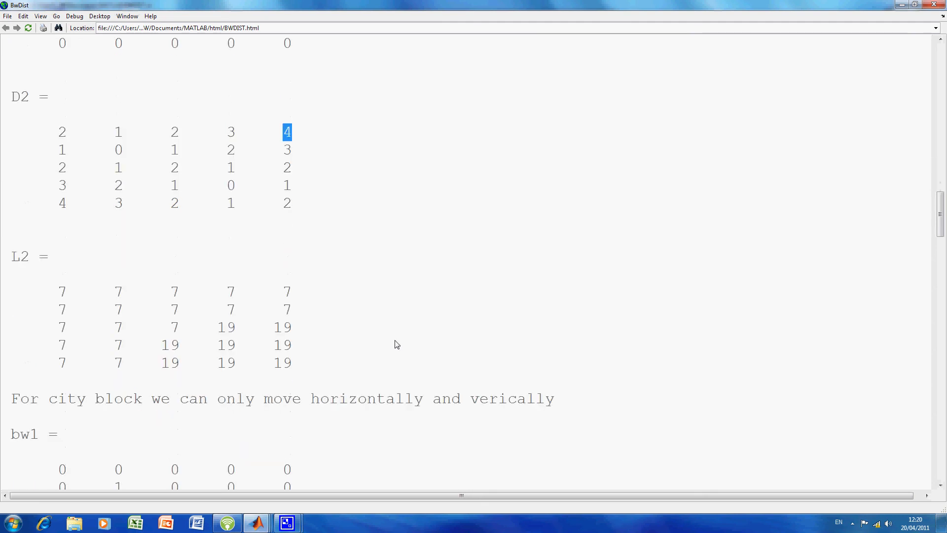
scroll(down, 3)
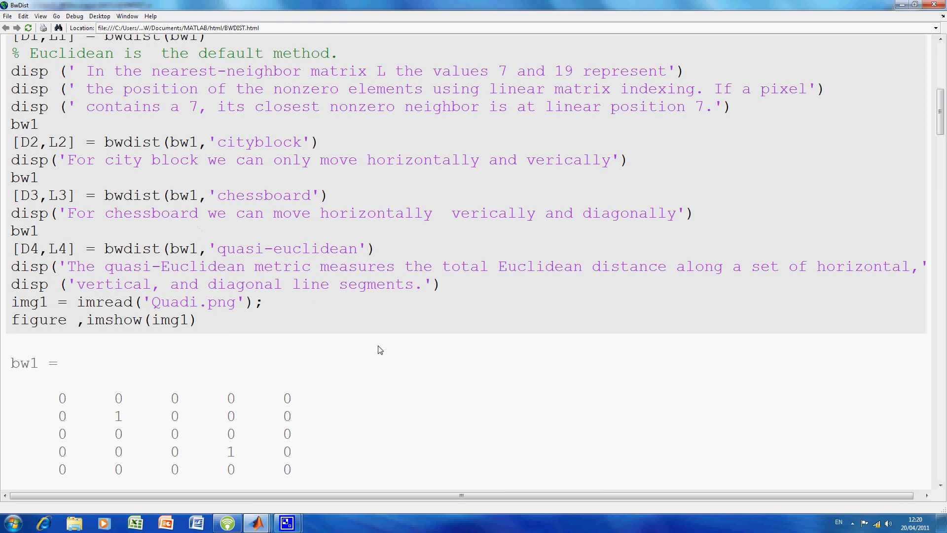
scroll(down, 3)
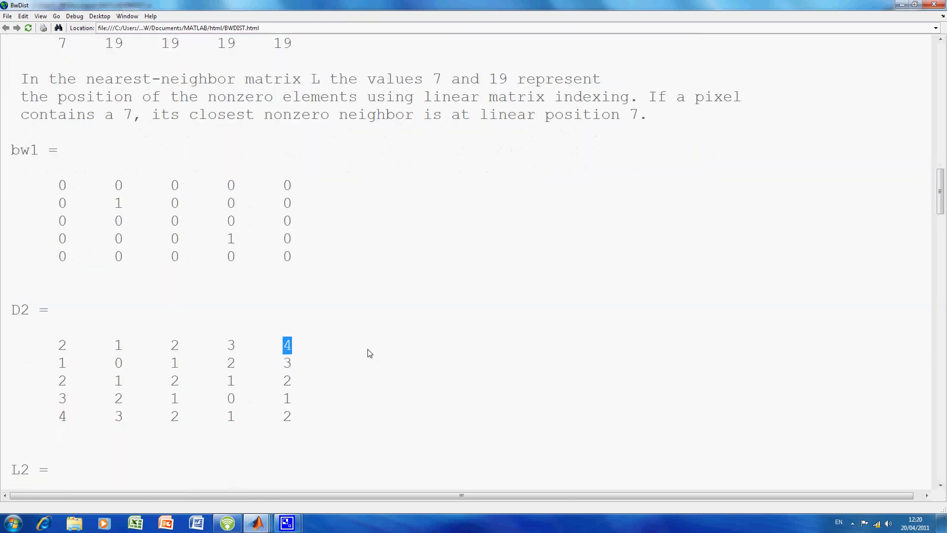
scroll(down, 3)
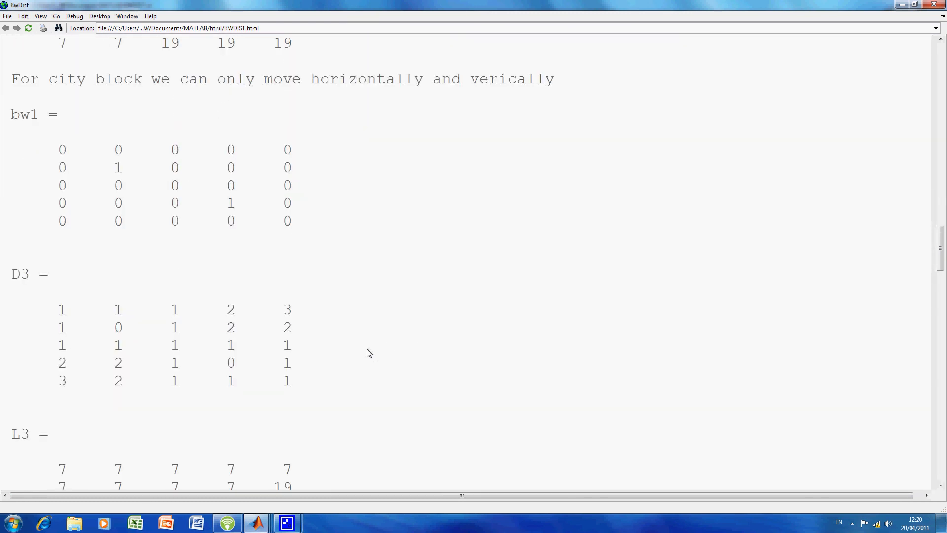
scroll(down, 3)
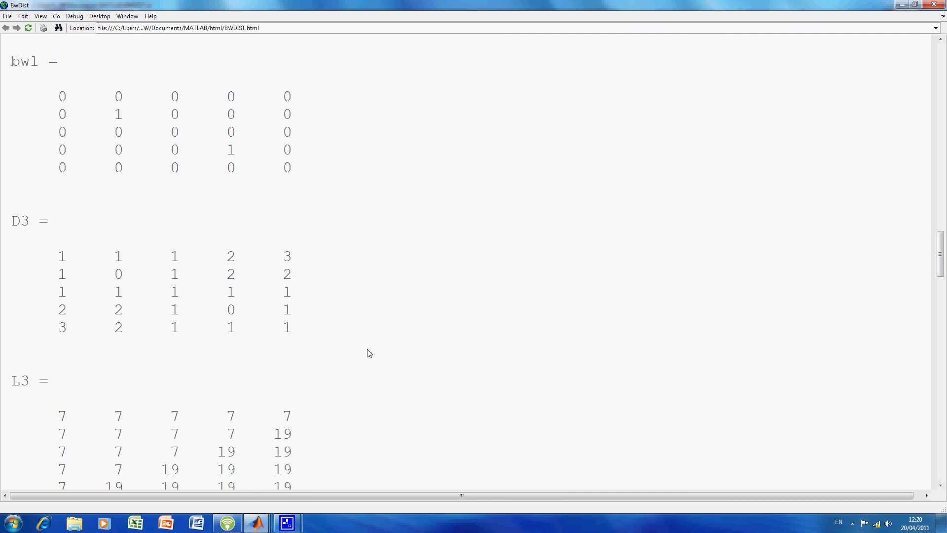
mouse_move(349, 345)
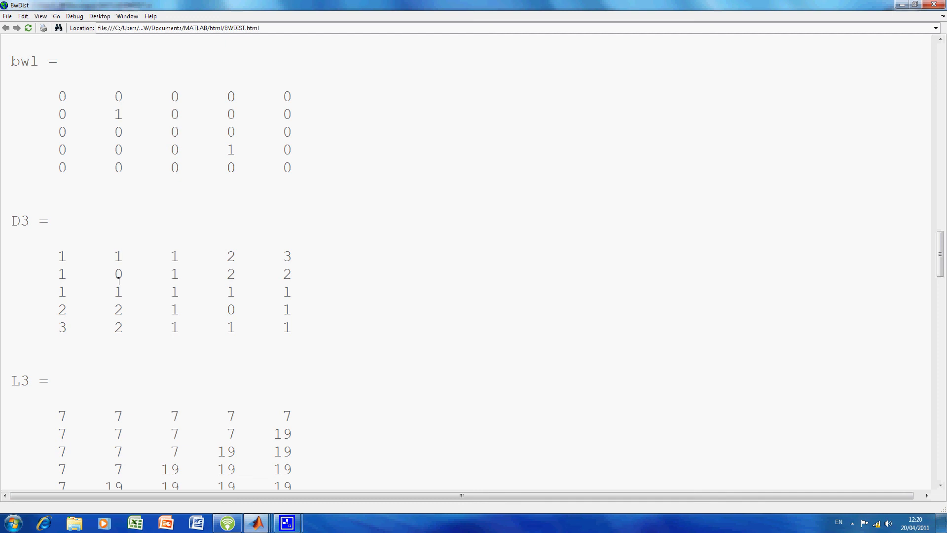
double_click(118, 274)
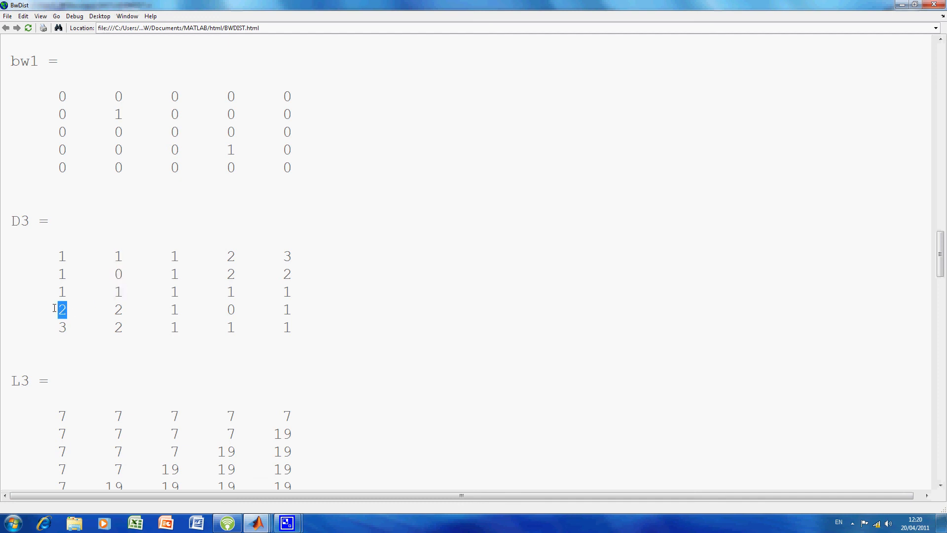
mouse_move(94, 296)
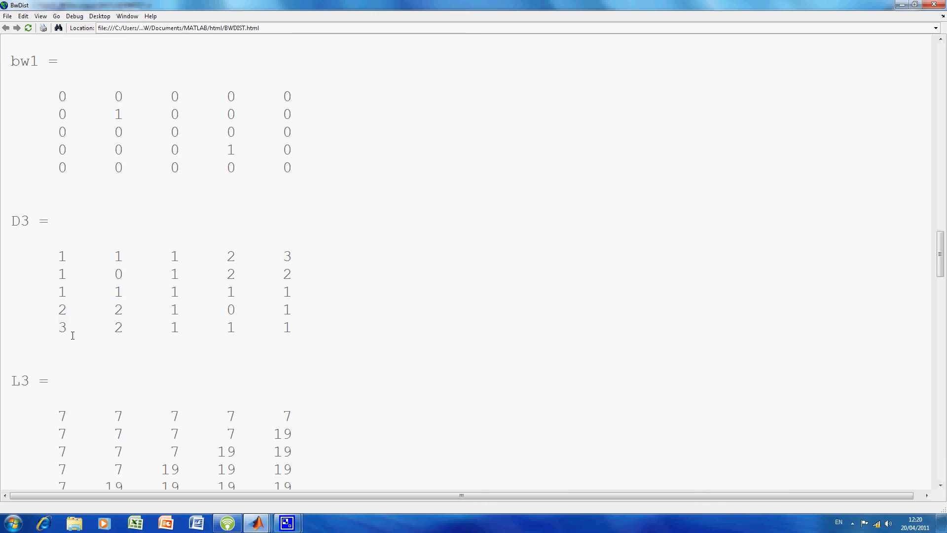
double_click(118, 291)
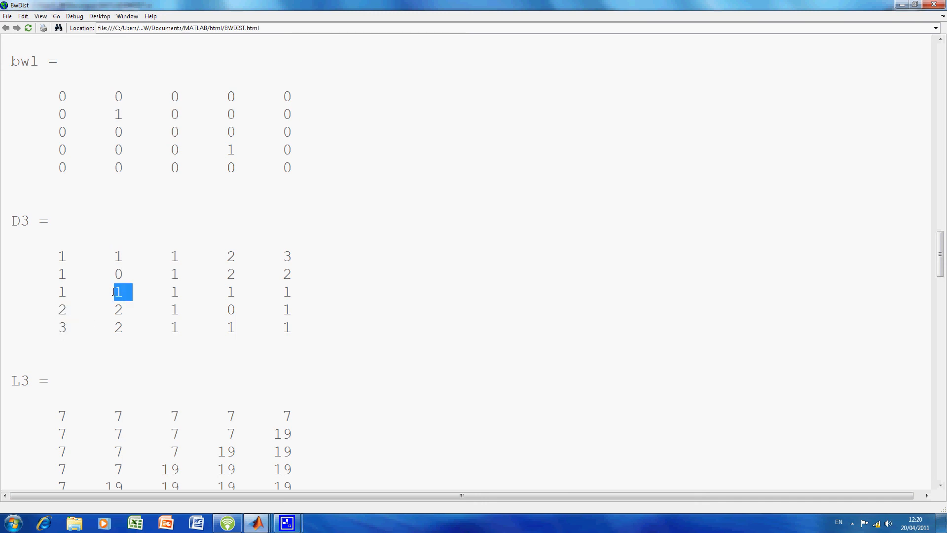
click(119, 309)
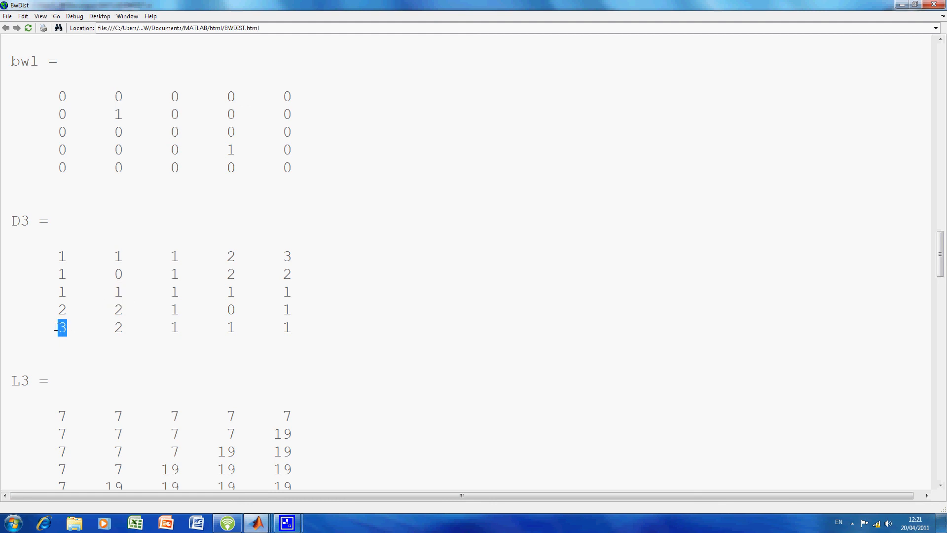
mouse_move(310, 366)
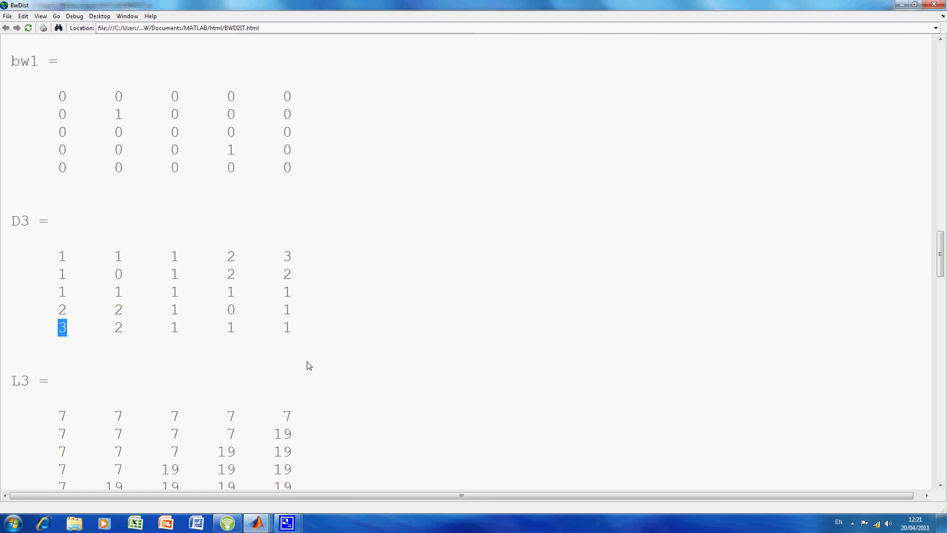
mouse_move(304, 366)
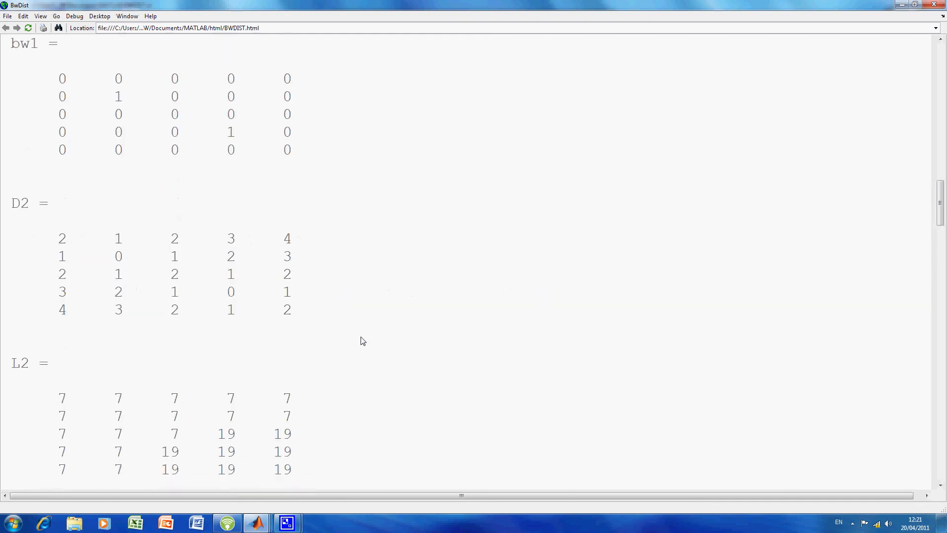
Mark the quasi-Euclidean D4, L4 outputs and scroll to the Two dimensional example code
scroll(up, 3)
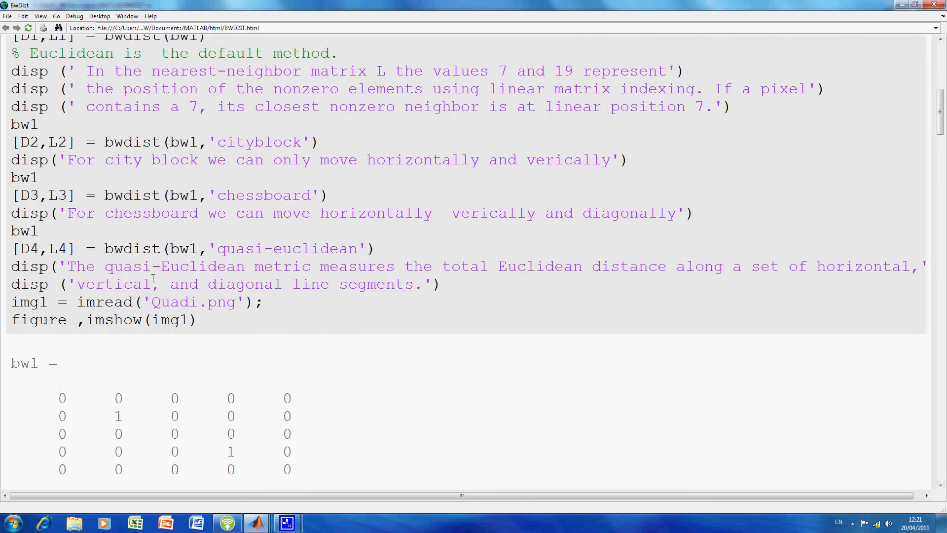
double_click(41, 248)
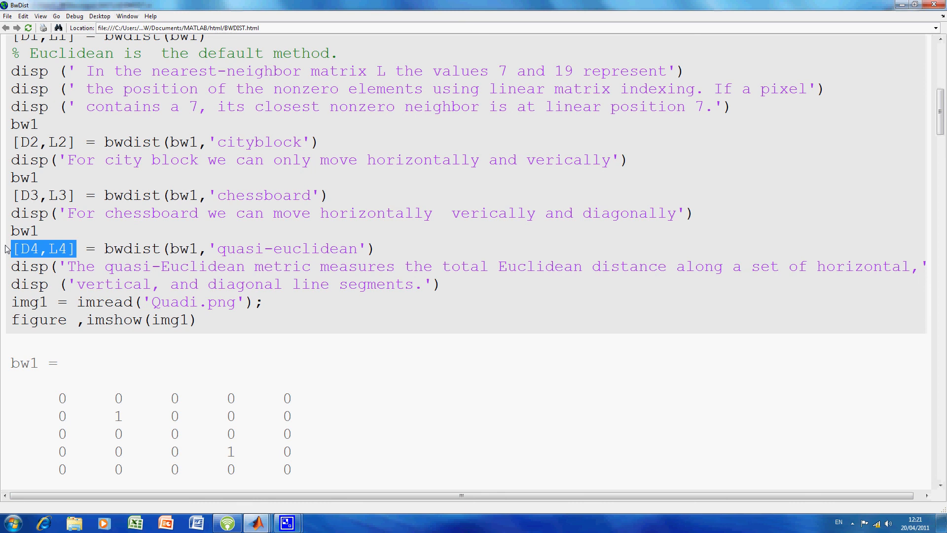
mouse_move(314, 320)
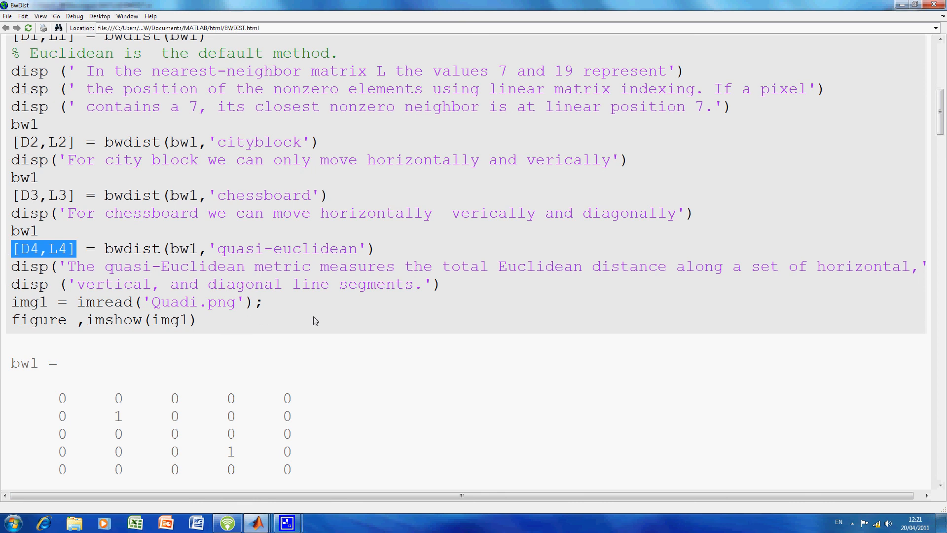
scroll(down, 3)
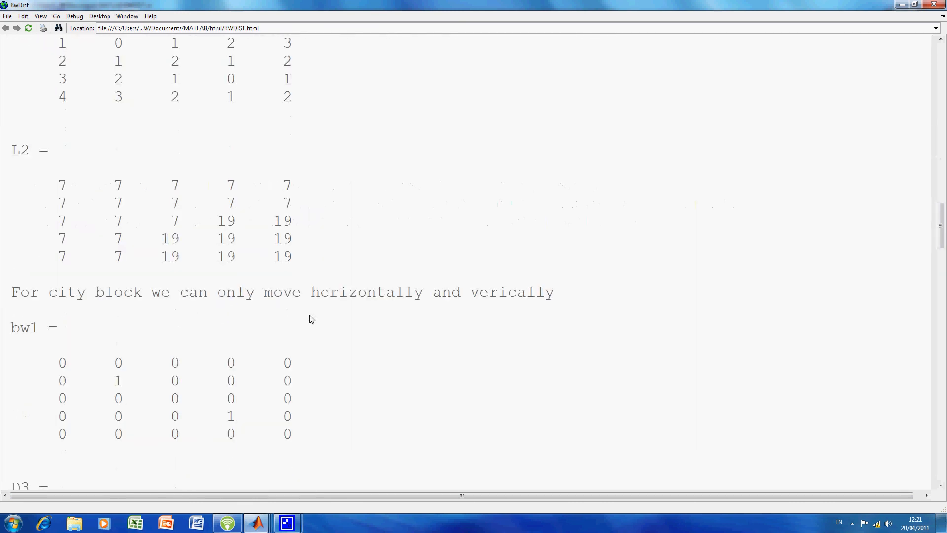
scroll(down, 3)
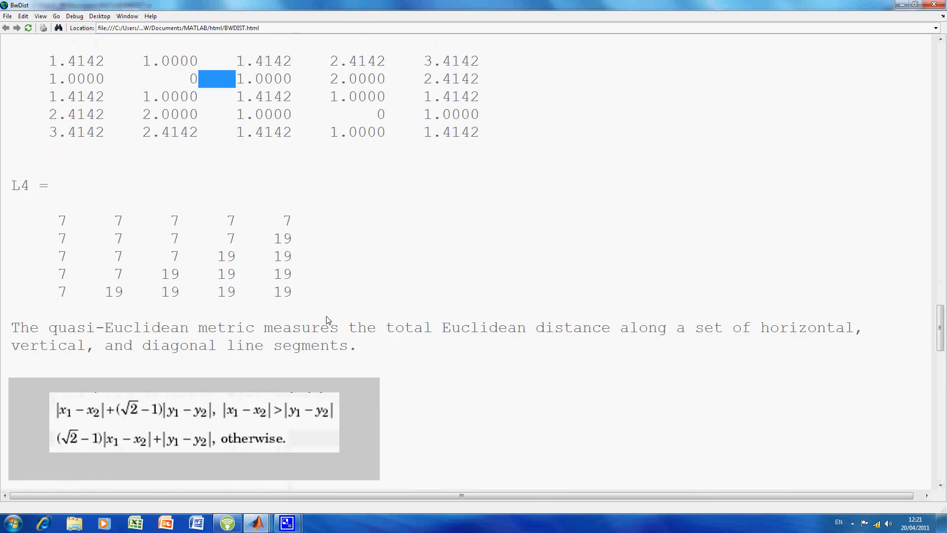
scroll(down, 3)
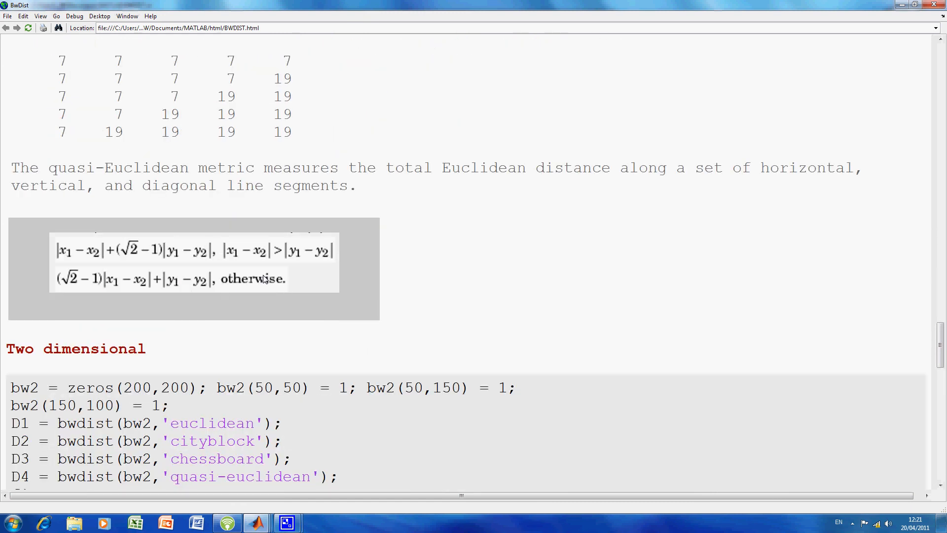
mouse_move(261, 282)
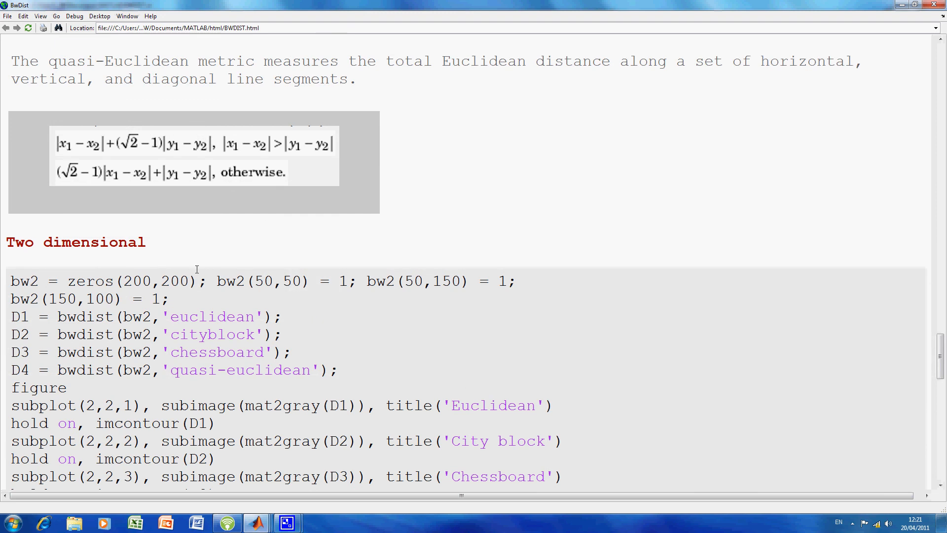
mouse_move(272, 296)
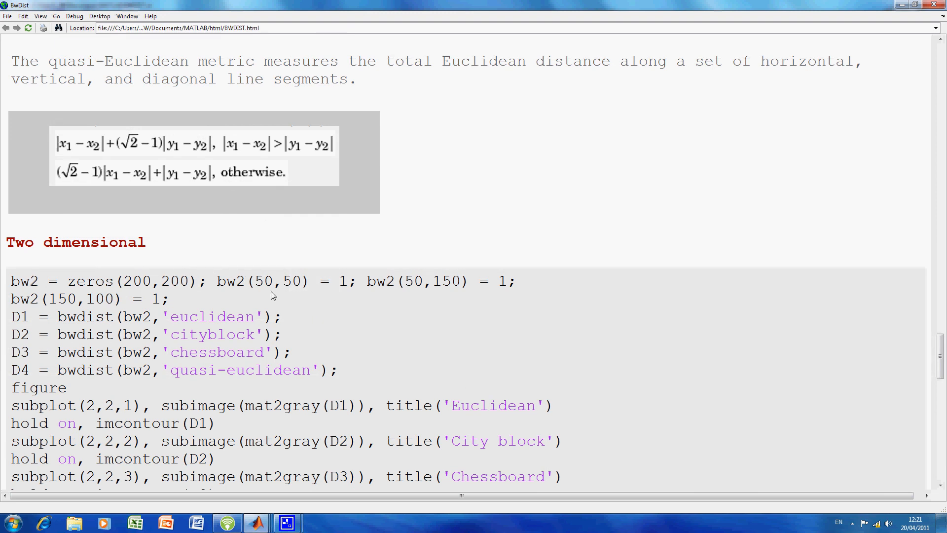
Mark the value 1 assigned to bw2 pixel (50,50) and view the four contour plots
scroll(down, 3)
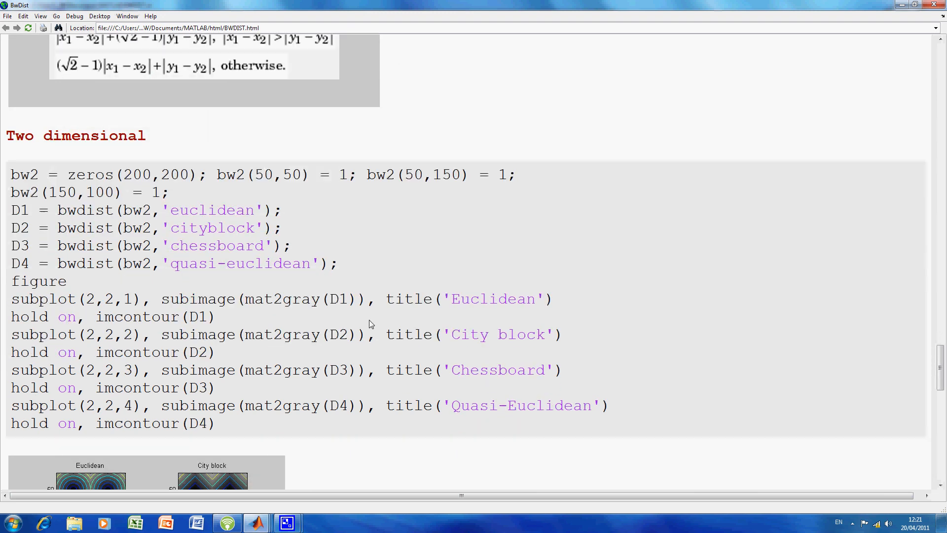
scroll(down, 3)
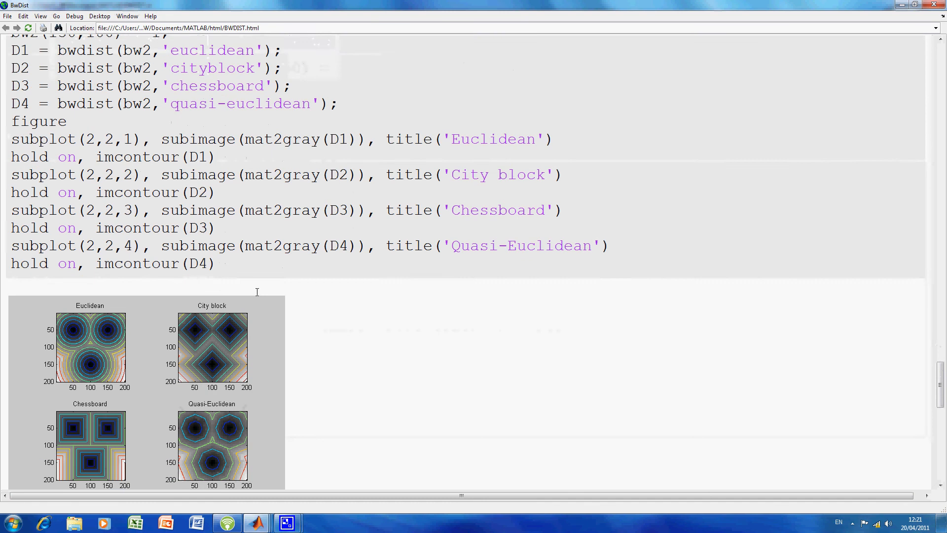
mouse_move(84, 340)
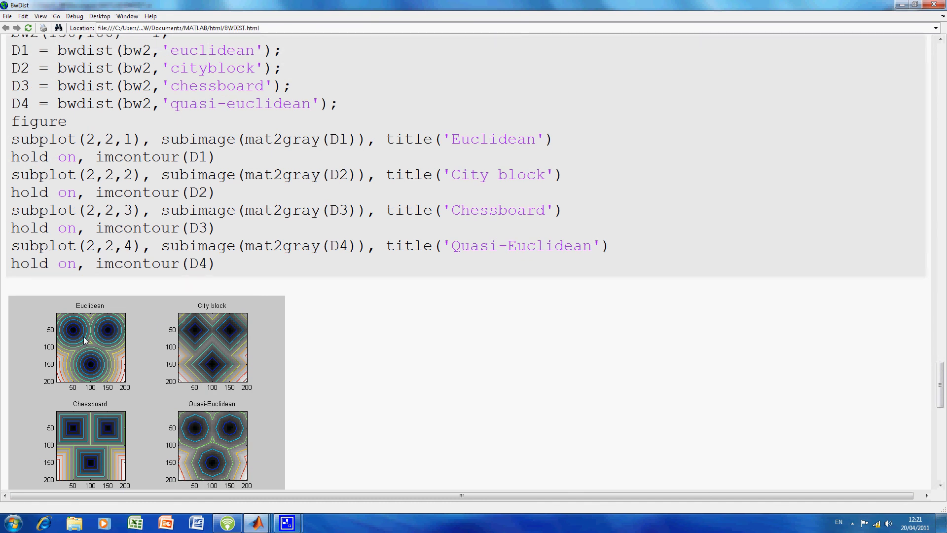
scroll(up, 3)
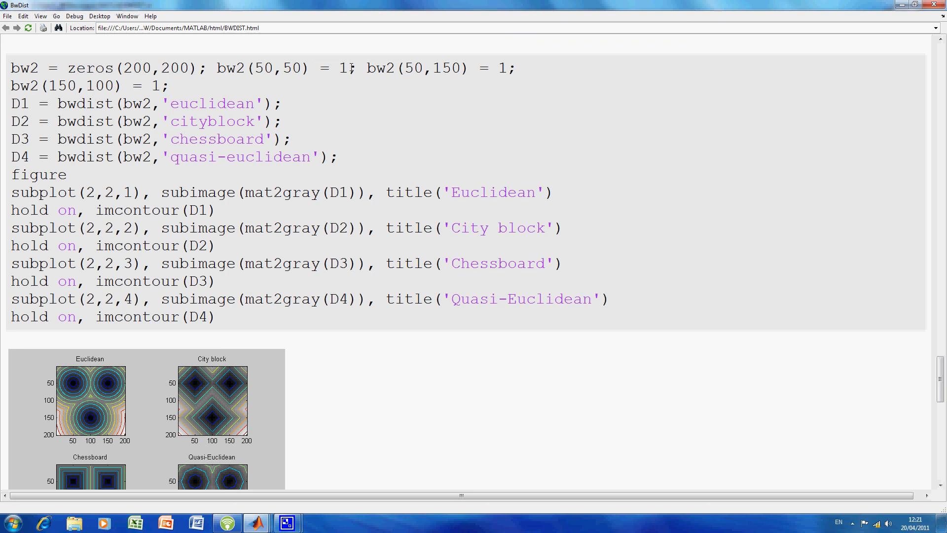
double_click(343, 68)
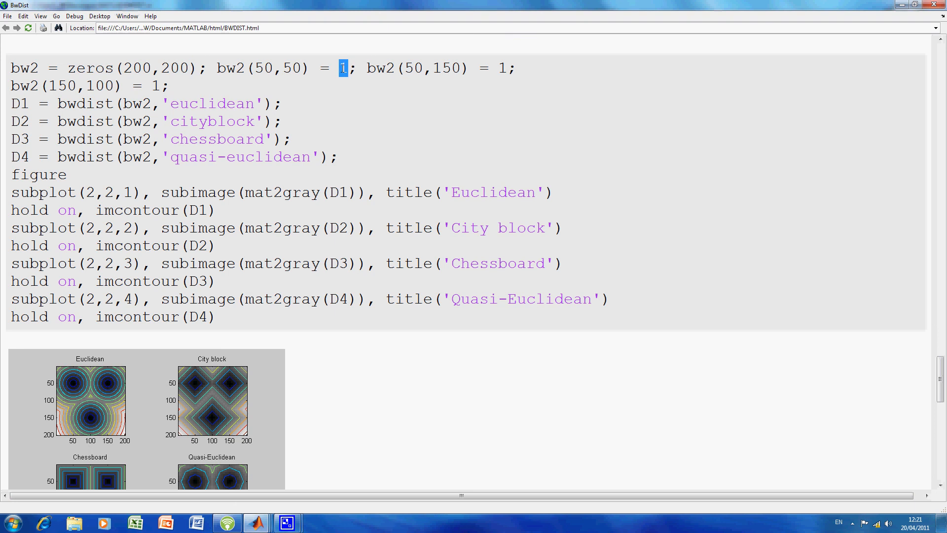
mouse_move(434, 70)
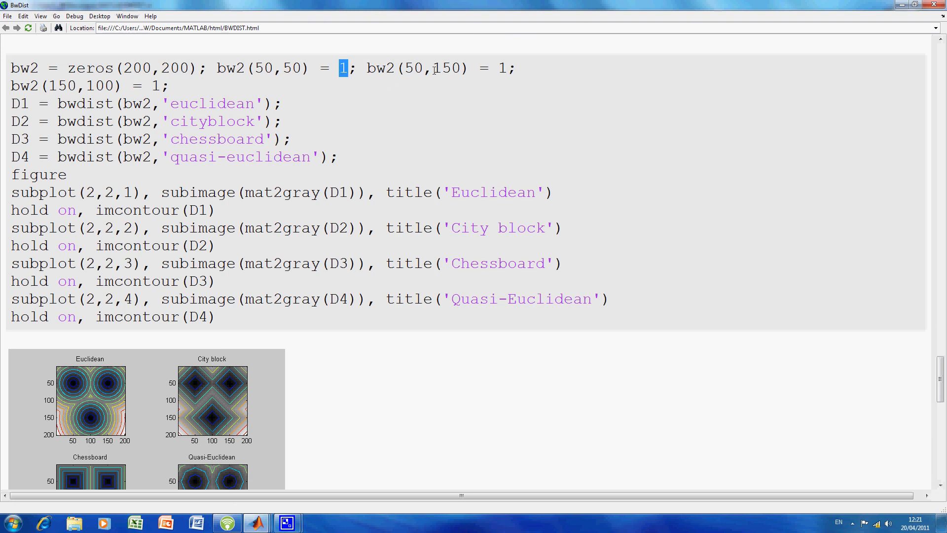
mouse_move(509, 70)
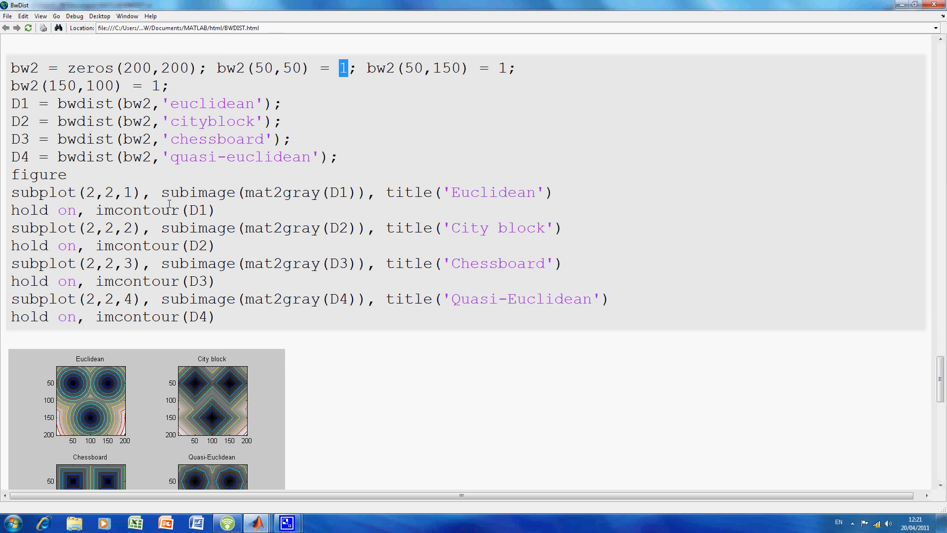
scroll(down, 3)
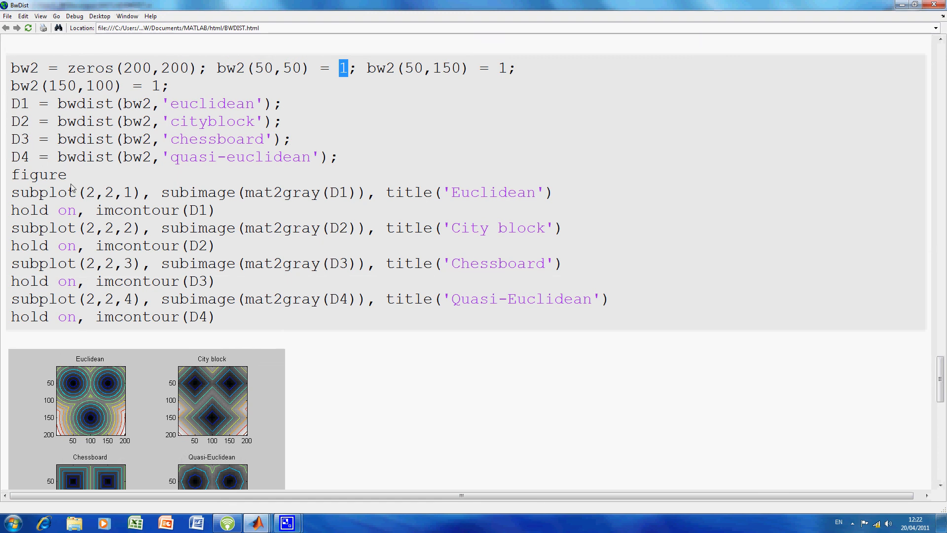
mouse_move(206, 212)
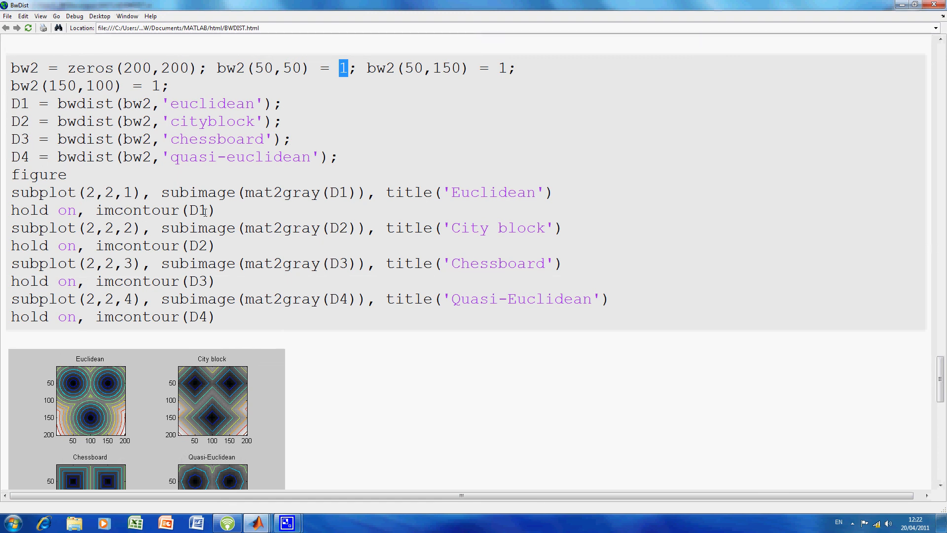
mouse_move(48, 390)
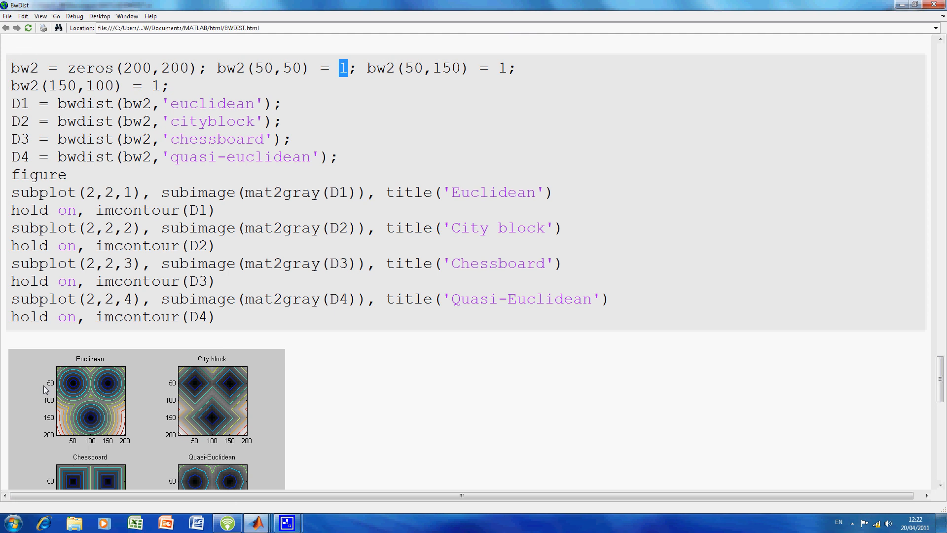
mouse_move(119, 396)
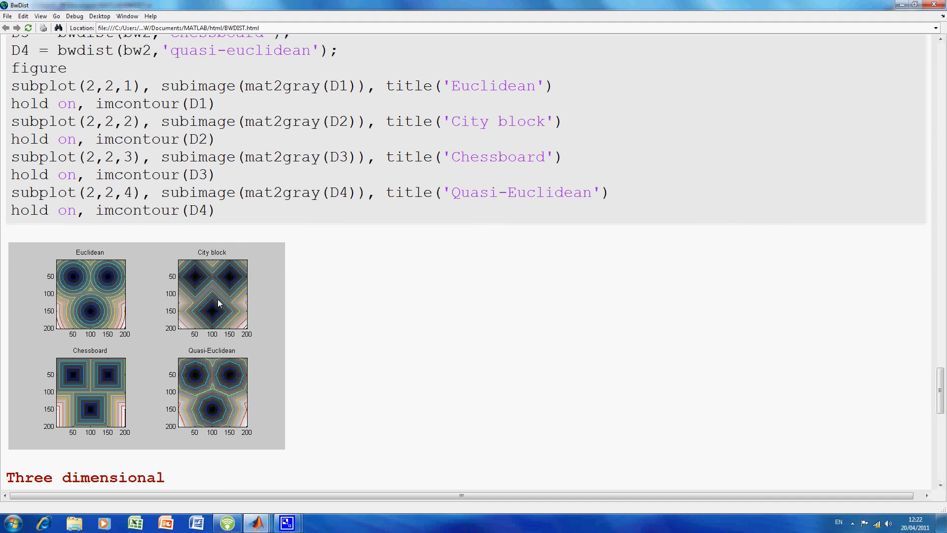
mouse_move(99, 385)
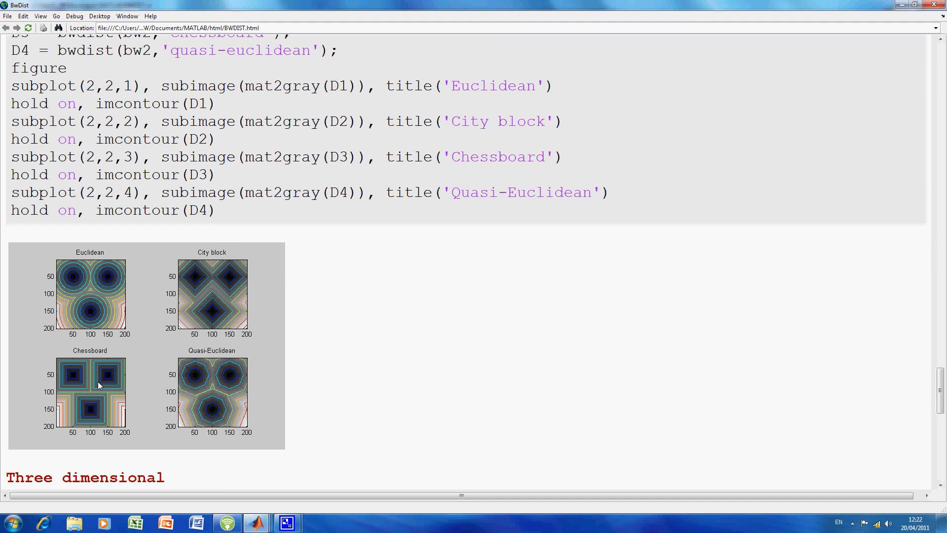
mouse_move(219, 394)
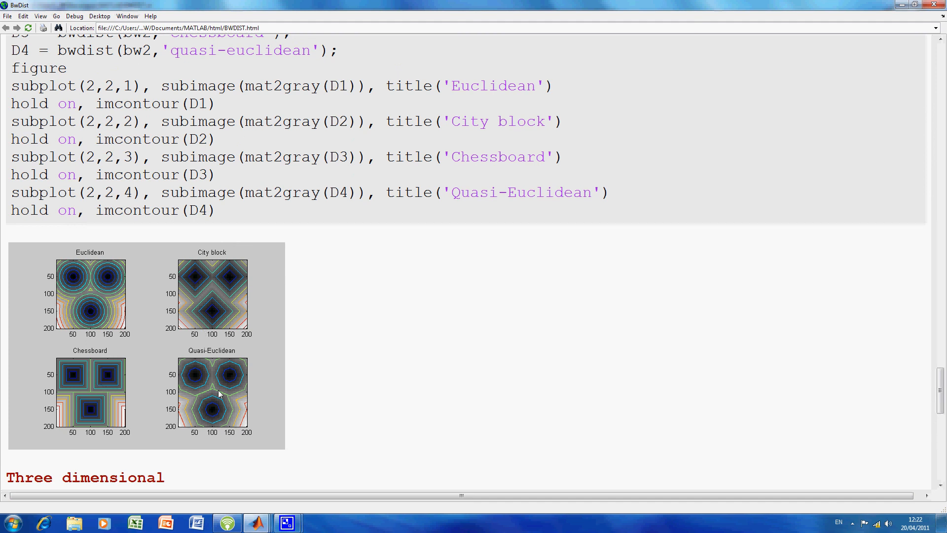
Scroll to the Three dimensional isosurface code and plots, then switch to another window
scroll(down, 3)
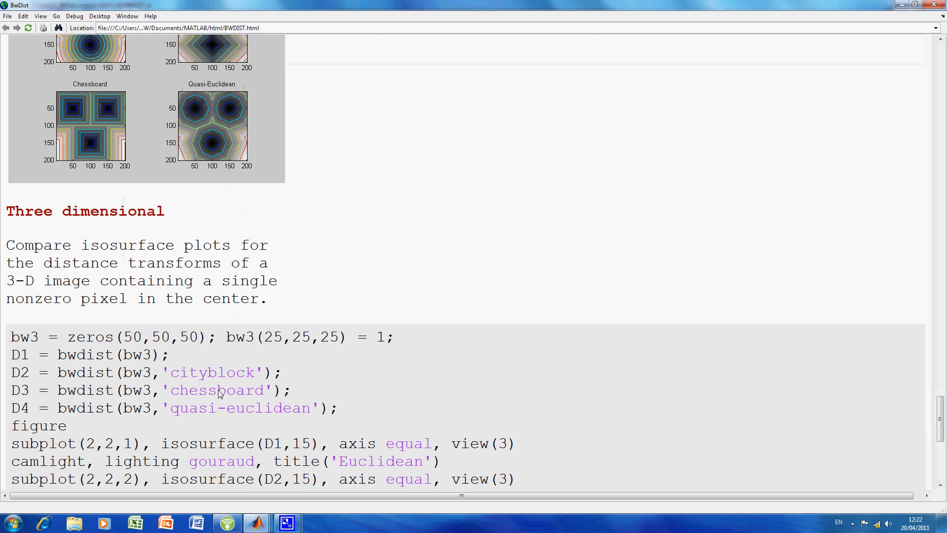
scroll(down, 3)
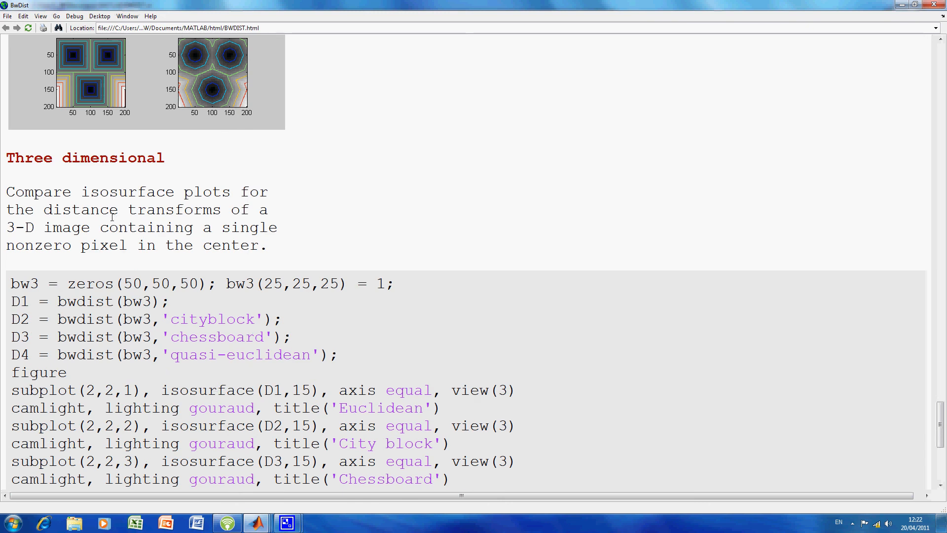
scroll(down, 3)
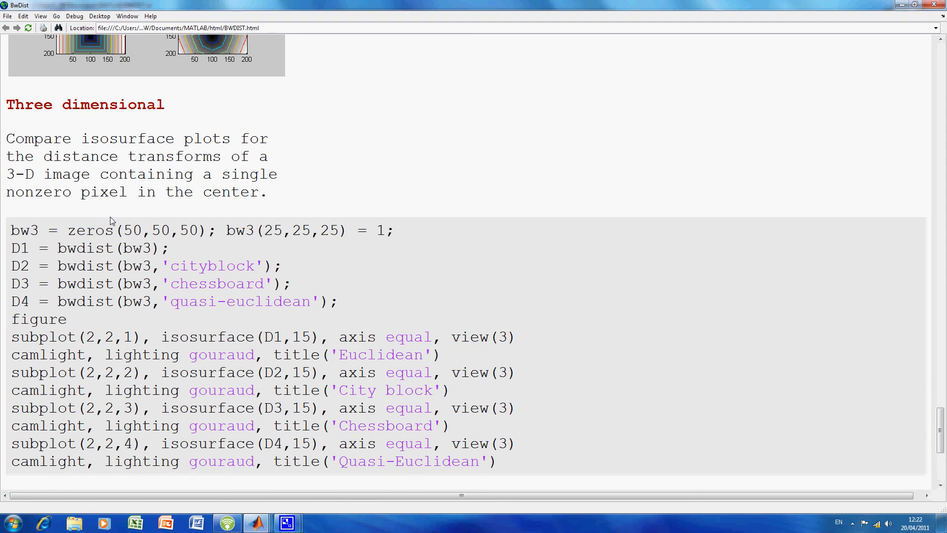
scroll(down, 3)
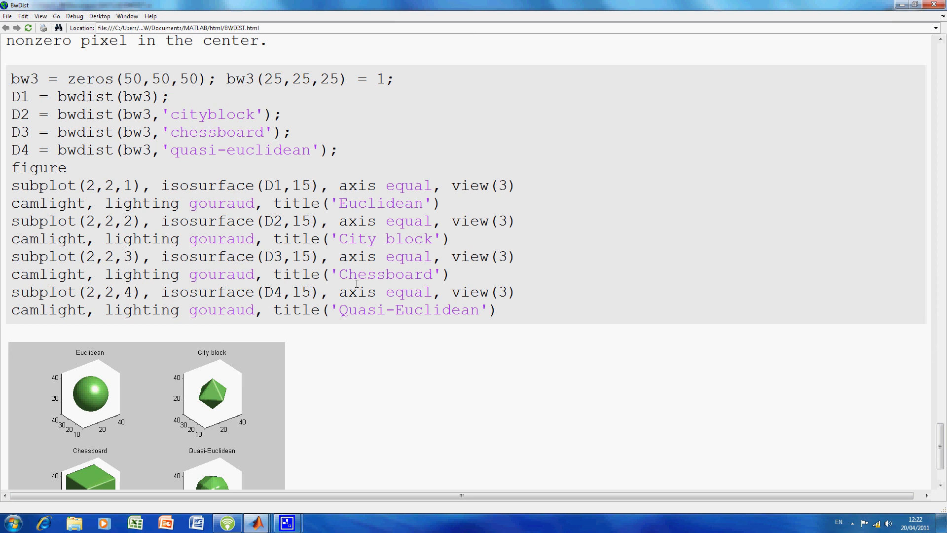
key(alt+tab)
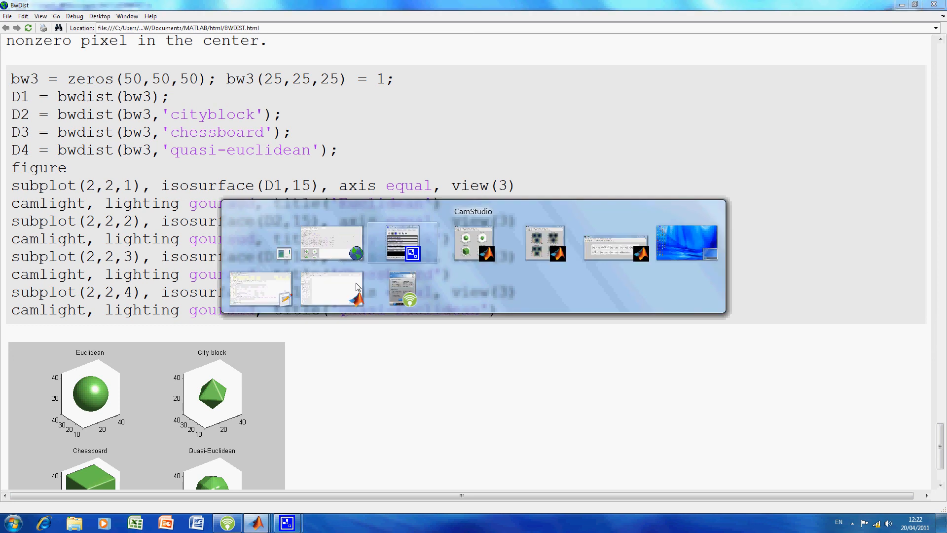